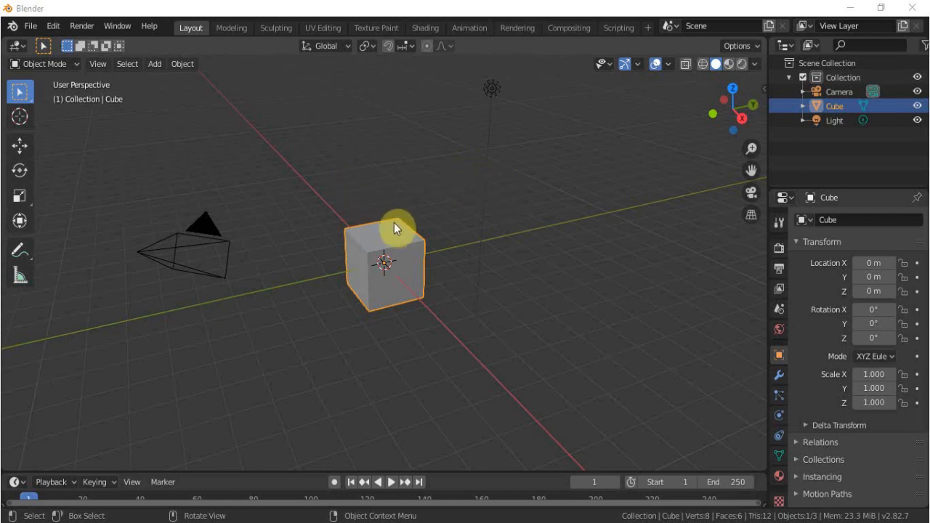
mouse_move(503, 305)
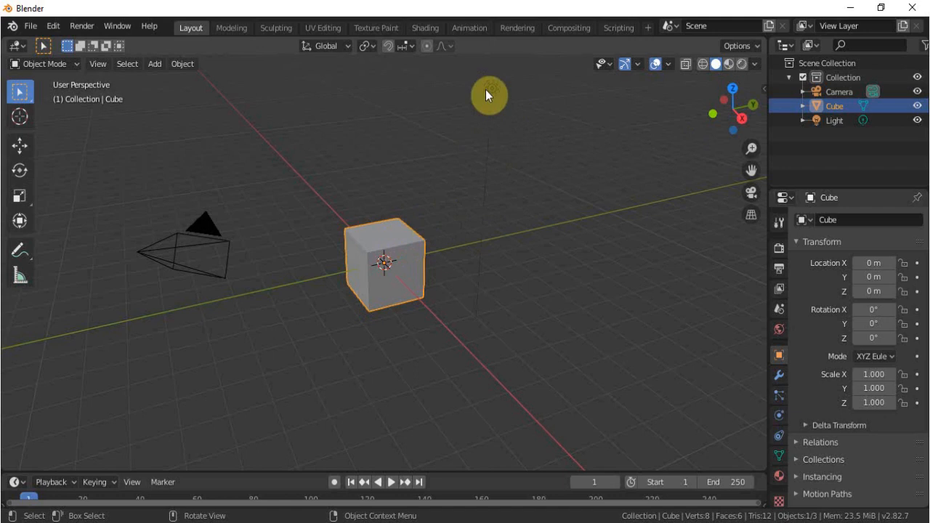
Step: Delete the default light and camera so only the cube remains selected
left_click(494, 90)
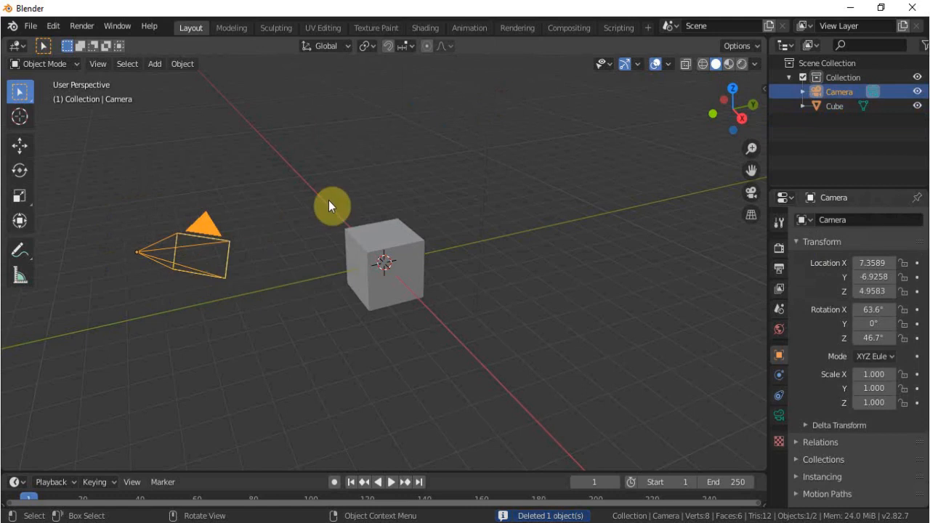
left_click(416, 244)
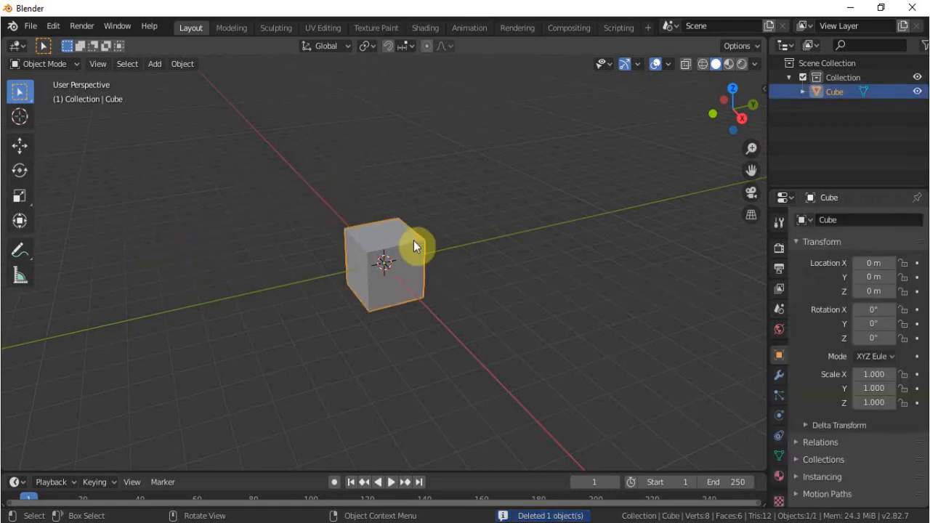
Step: Insert a LocRotScale keyframe on the cube at frame 1 with the Move tool active
left_click(20, 145)
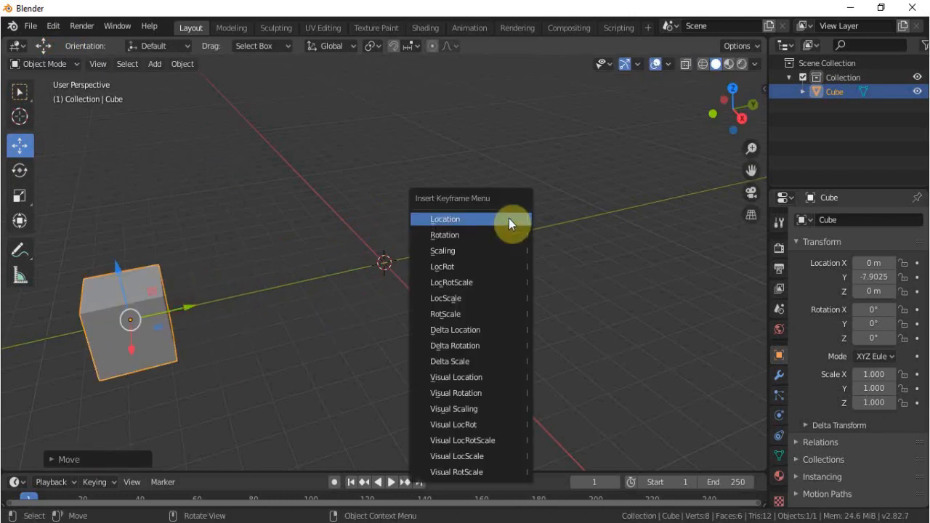
mouse_move(499, 282)
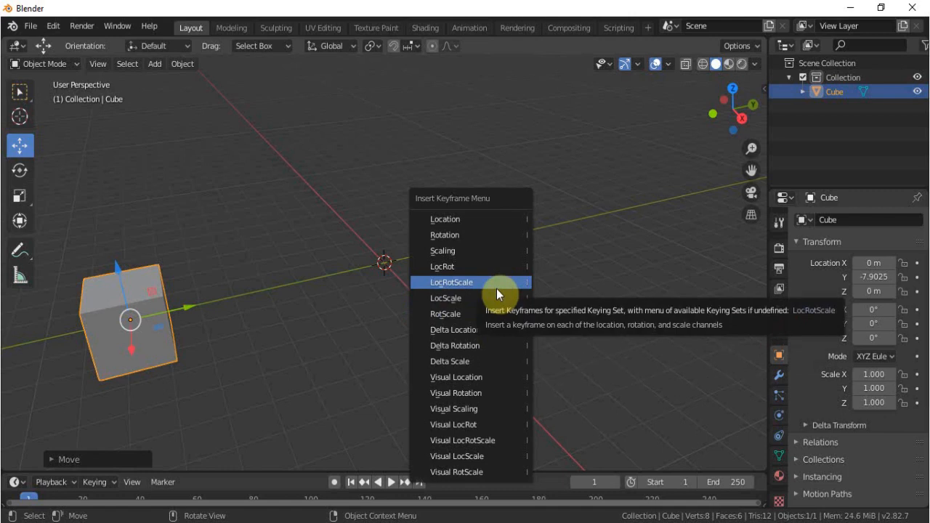
left_click(451, 282)
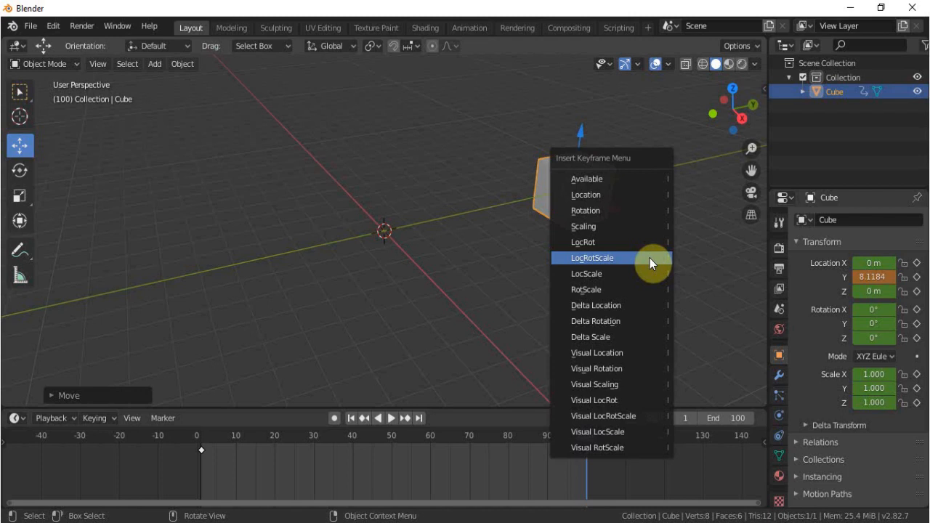
Step: Key LocRotScale at frame 100 at Y 8.1, tint the viewport objects, and list meshes to add
left_click(593, 259)
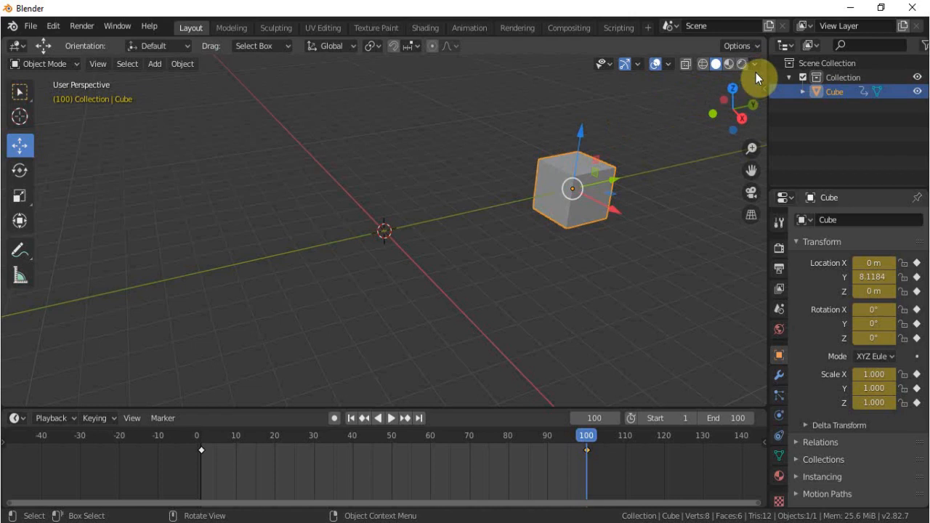
left_click(755, 64)
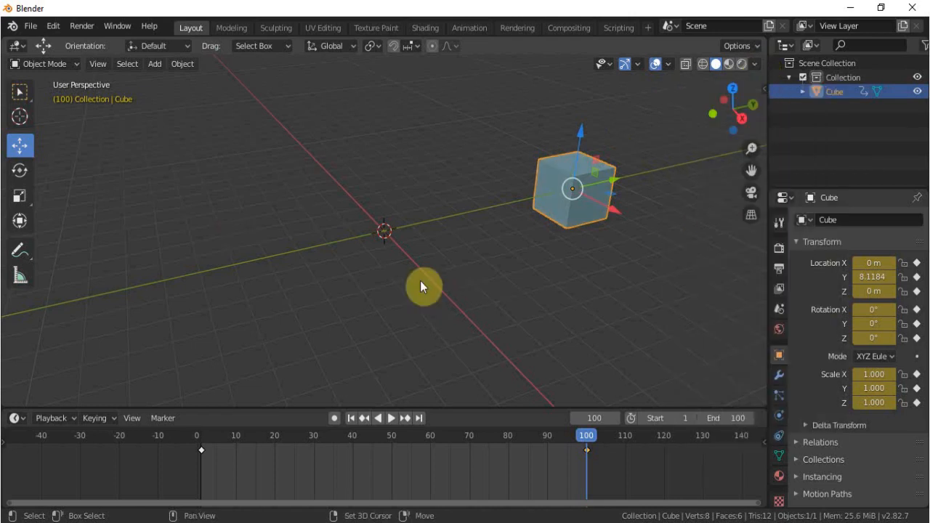
mouse_move(410, 267)
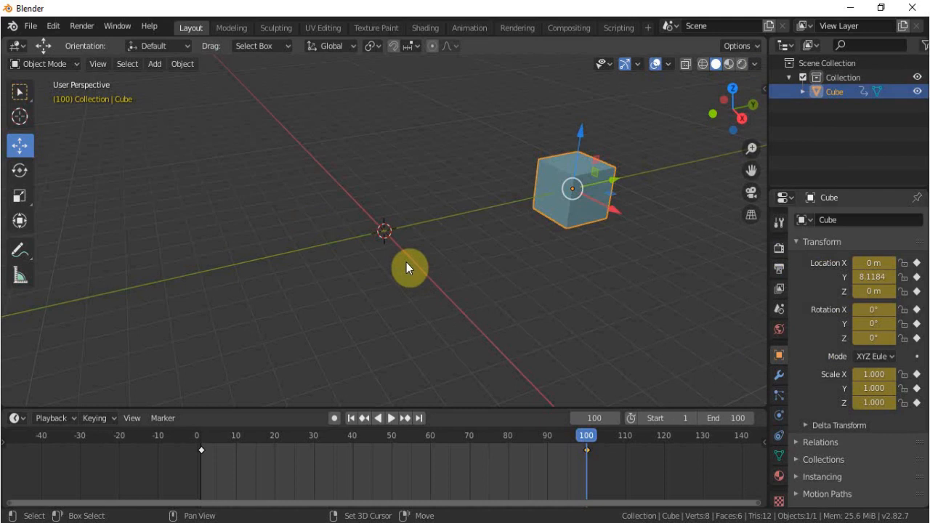
left_click(154, 64)
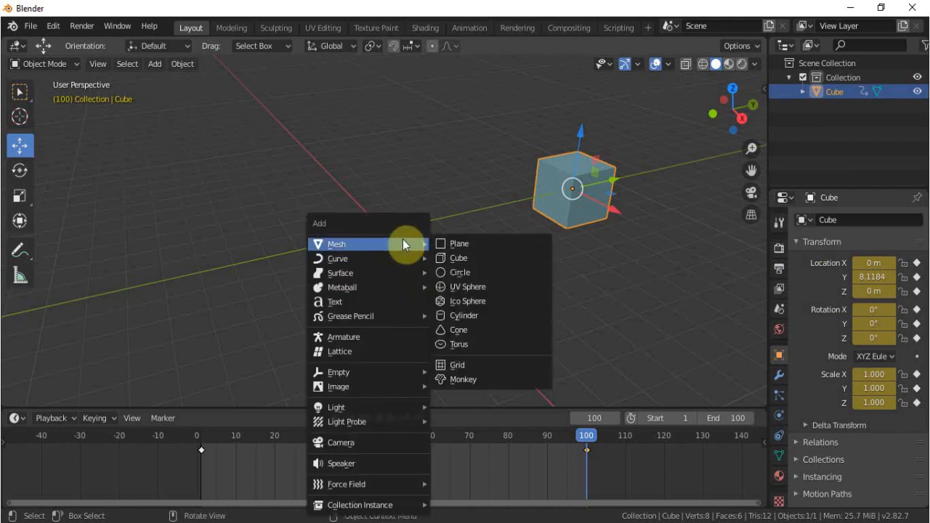
Step: Add a mesh plane under the cube as the floor
left_click(460, 244)
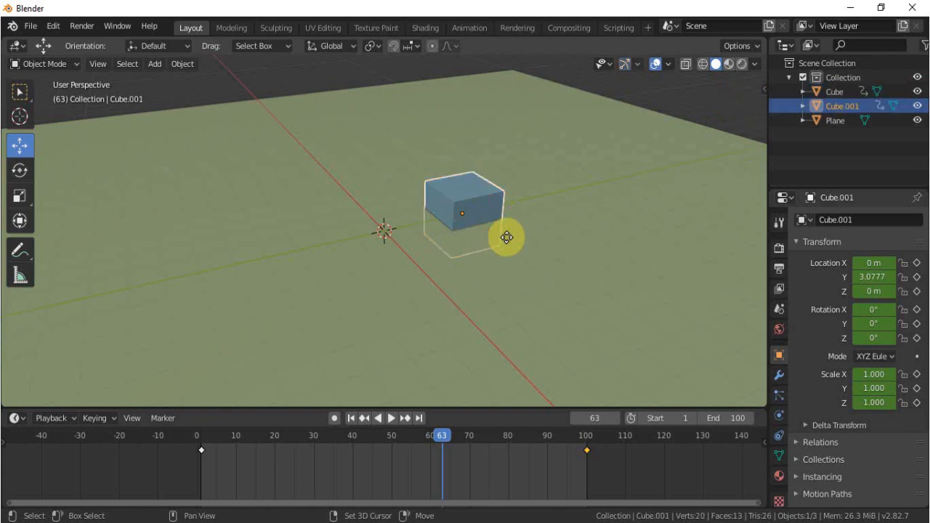
Step: Scrub the timeline back to frame 11 and forward to confirm Cube.001 slides along Y, ending on frame 100
left_click_drag(508, 237, 553, 290)
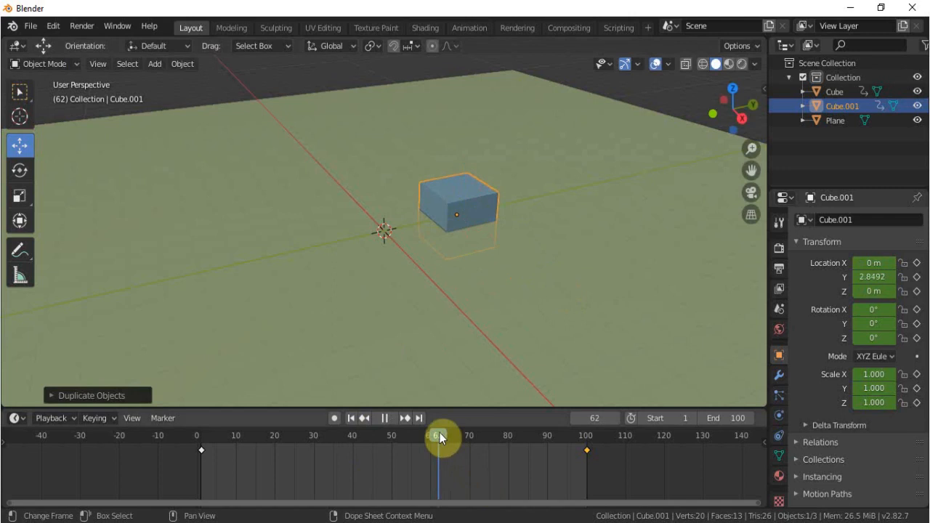
left_click_drag(442, 436, 239, 436)
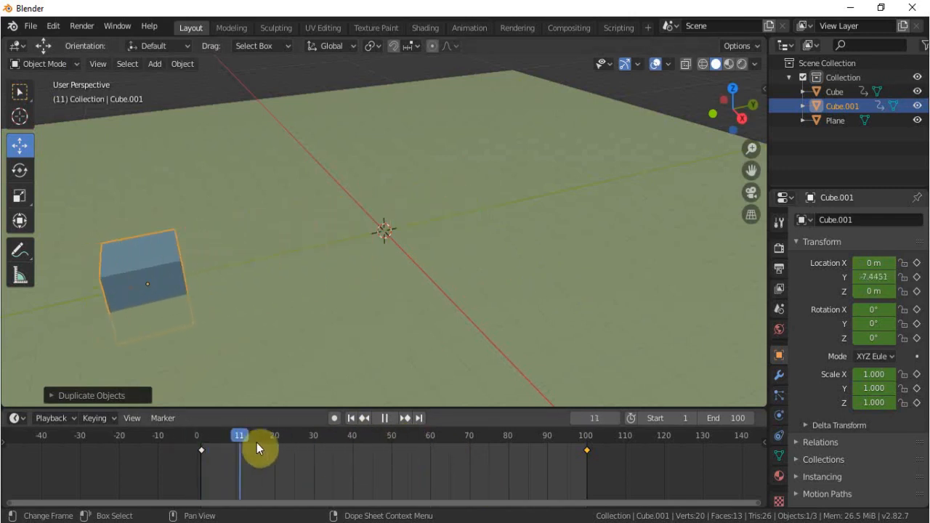
left_click_drag(258, 448, 595, 433)
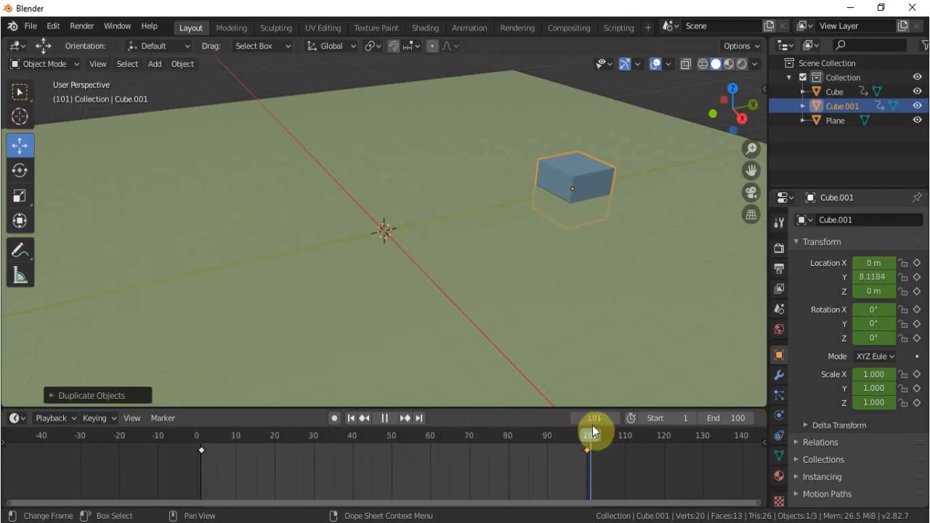
left_click_drag(595, 427, 580, 427)
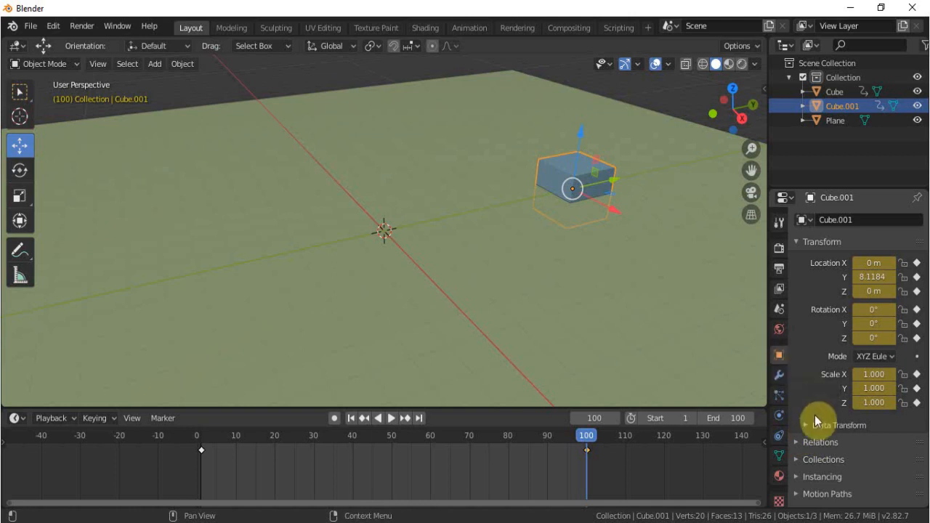
Step: Expand Delta Transform and drag a Delta Location value to offset the duplicated cube
left_click(843, 425)
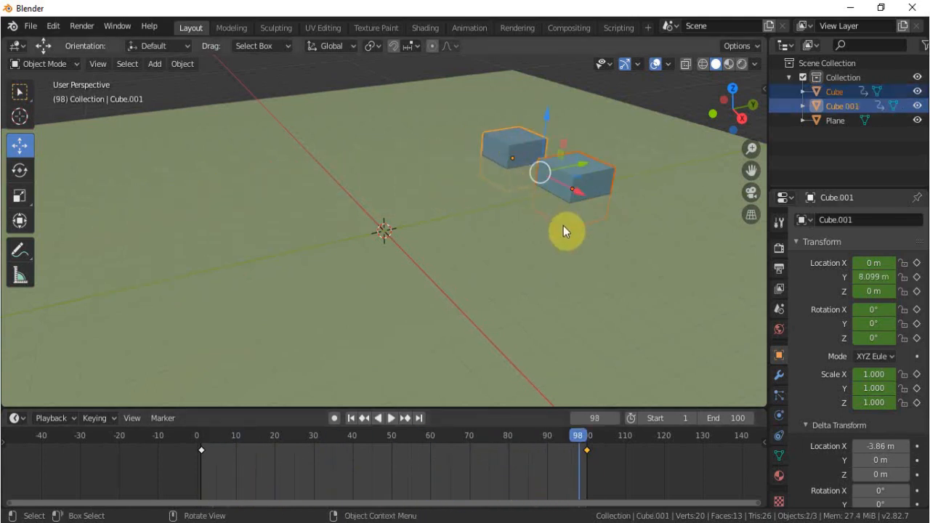
left_click_drag(567, 232, 487, 263)
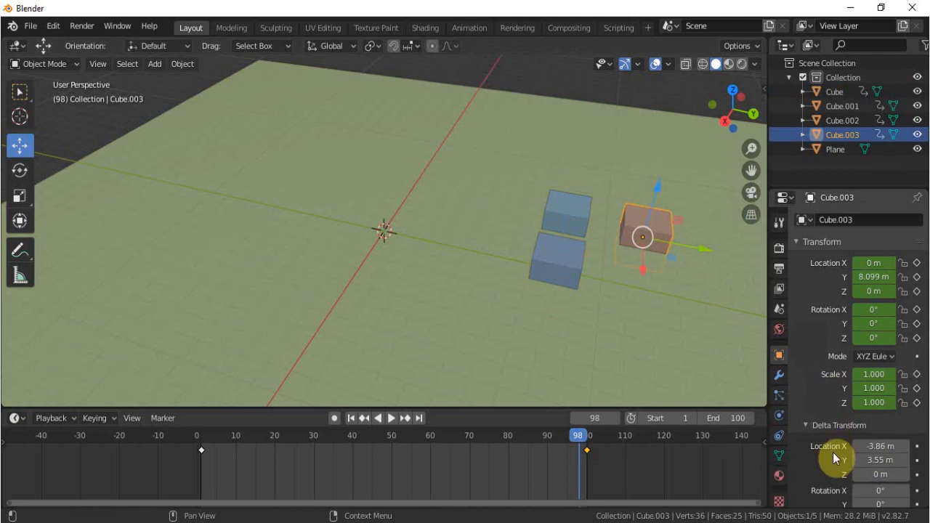
mouse_move(881, 460)
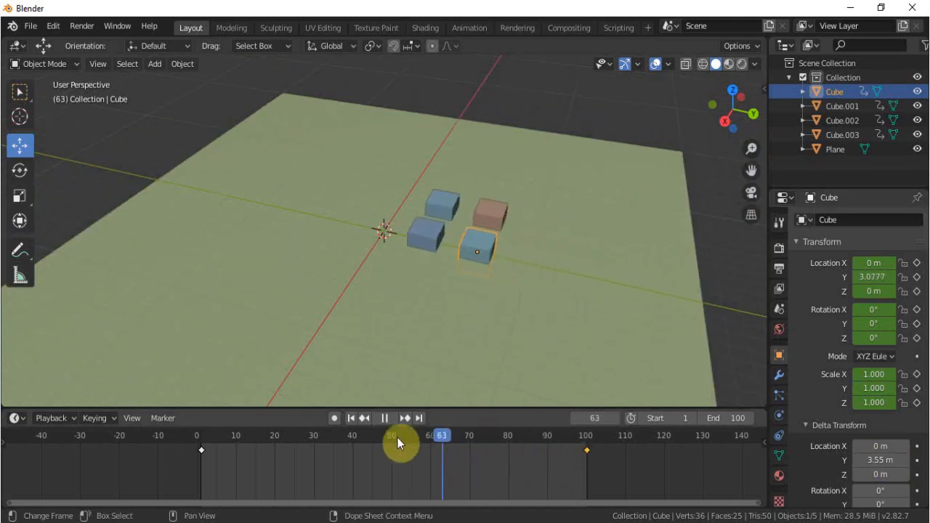
Step: Give the duplicate Cube.004 Delta Scale 2 and Delta Location Z 3.19 so it sits above the four cubes
left_click_drag(400, 443, 549, 443)
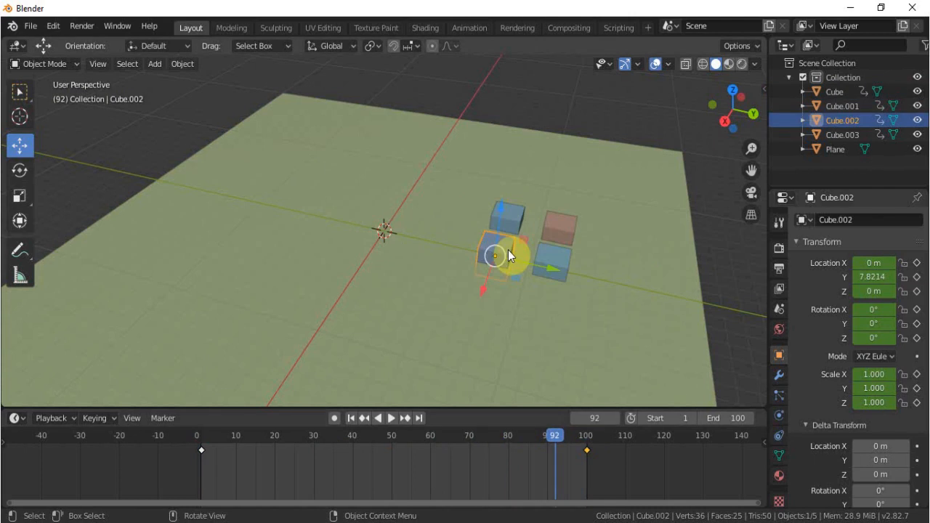
mouse_move(497, 255)
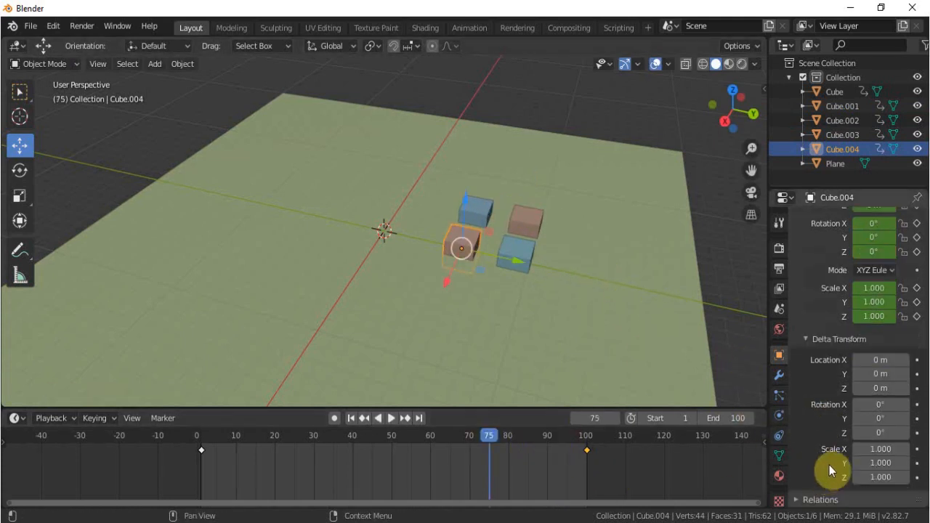
scroll("down", 3)
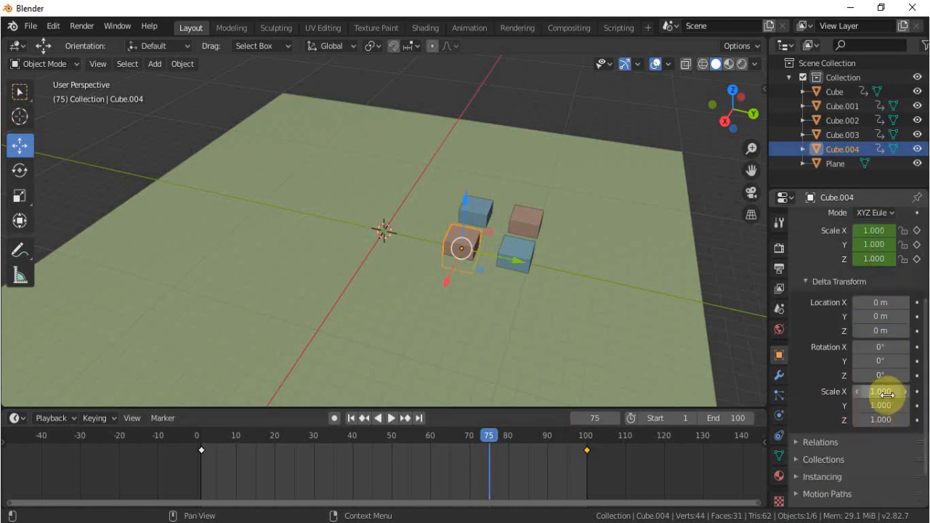
left_click_drag(857, 391, 908, 391)
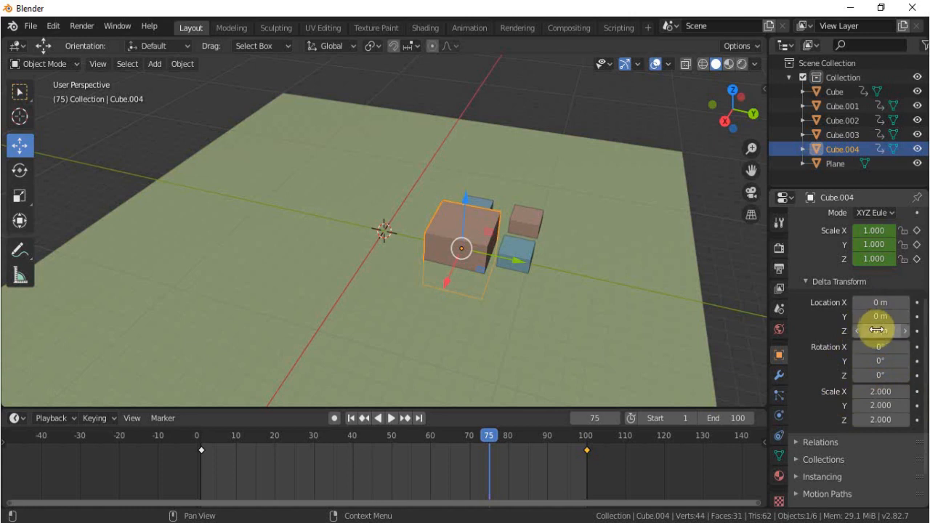
left_click_drag(878, 332, 669, 304)
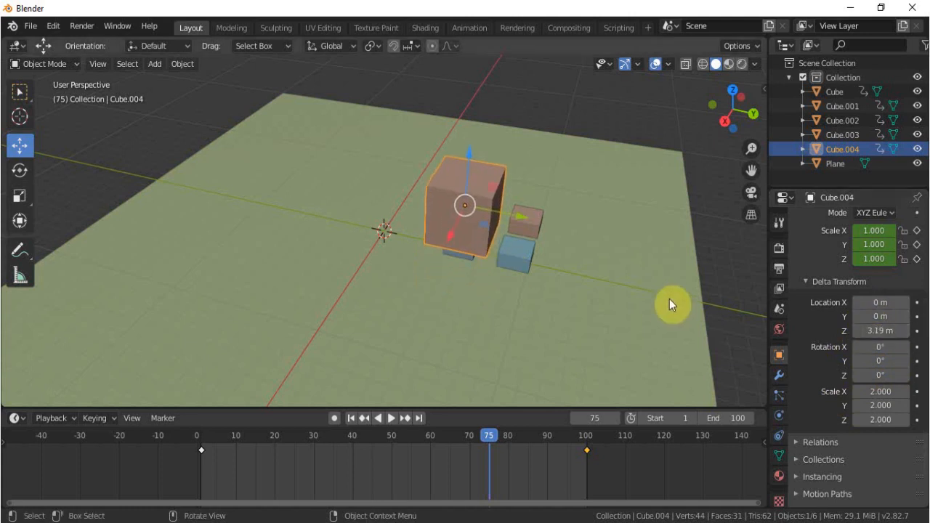
left_click_drag(672, 304, 541, 320)
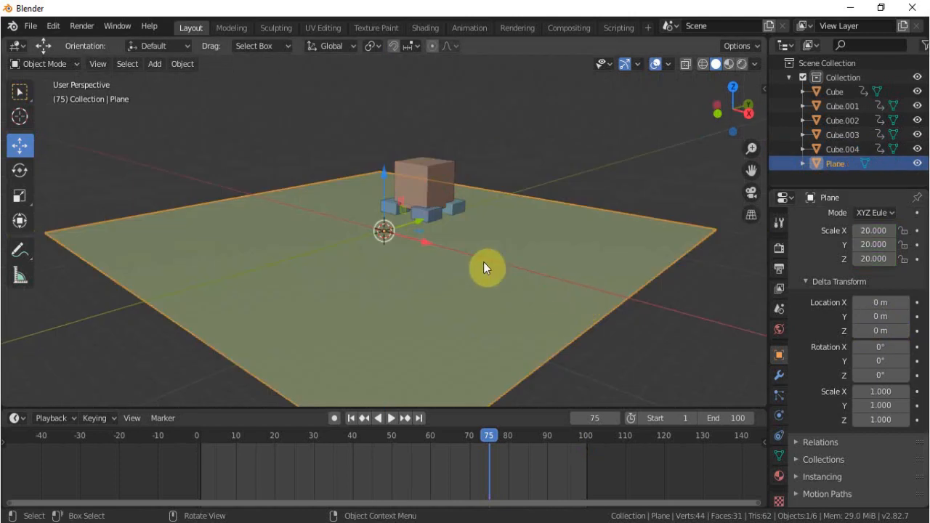
mouse_move(384, 177)
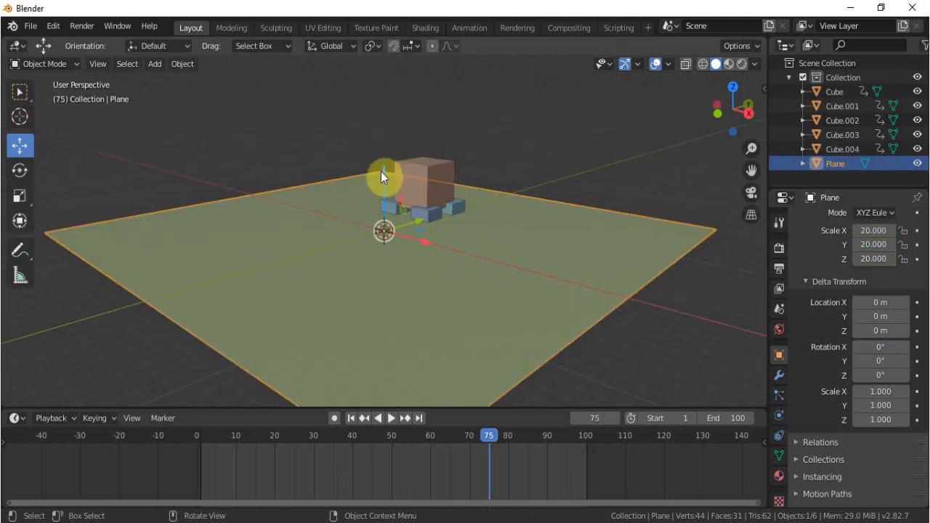
Step: Move the duplicated head cube with G toward its place atop the body cube
key("g")
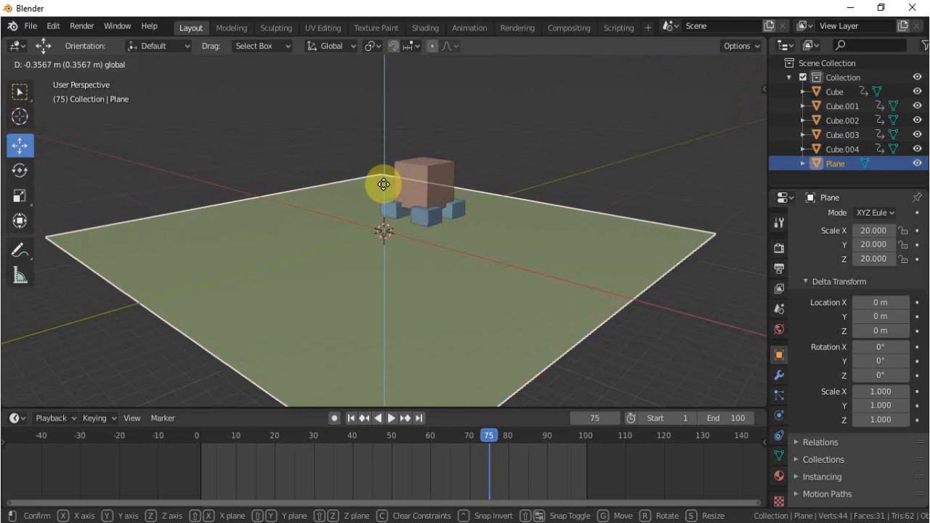
left_click_drag(383, 183, 384, 194)
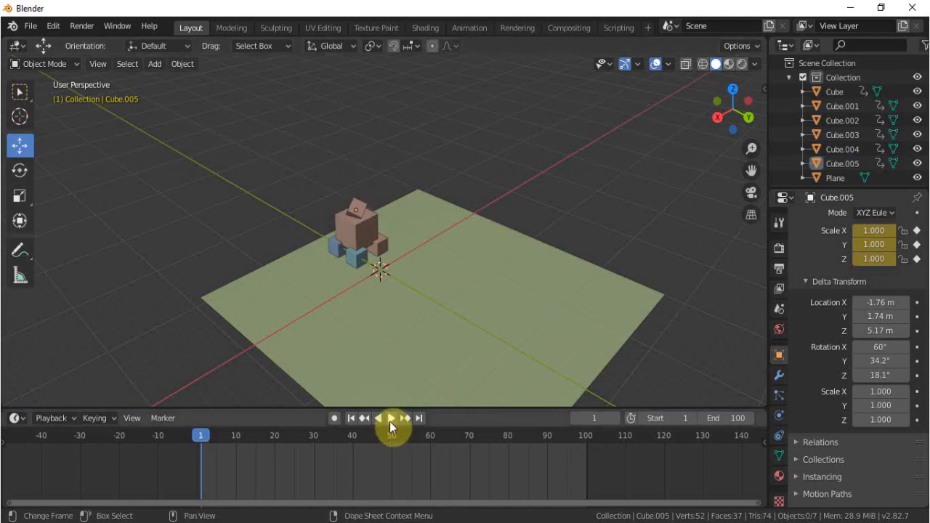
Step: Play the animation and orbit lower to a side angle to watch the figure cross the floor
left_click(391, 419)
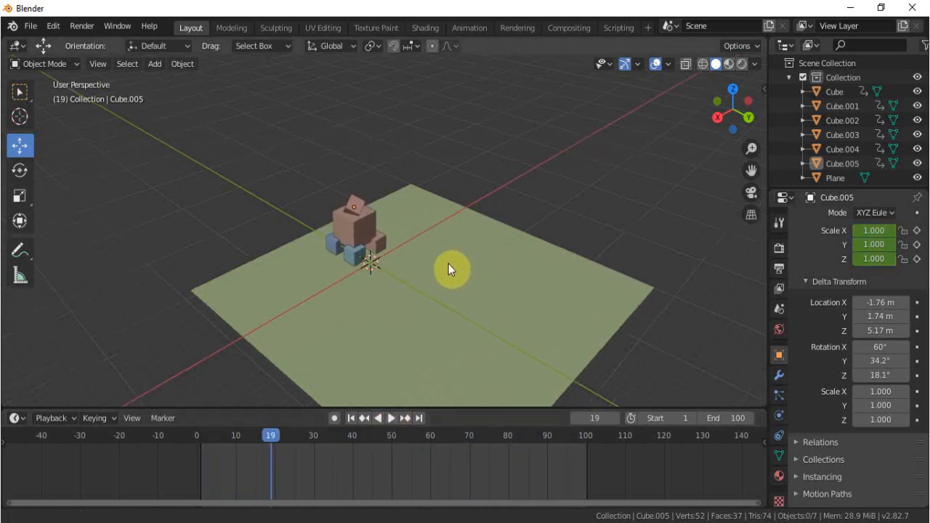
left_click_drag(451, 268, 298, 210)
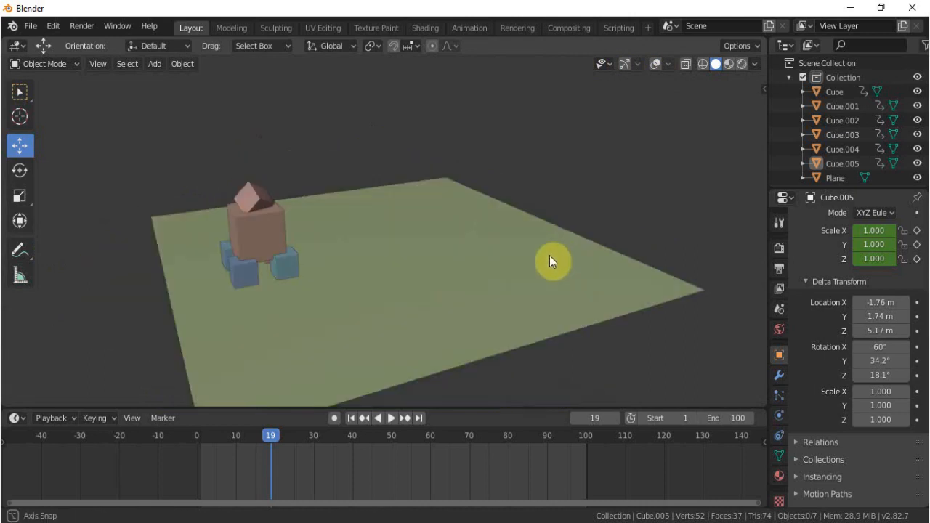
left_click_drag(553, 262, 436, 301)
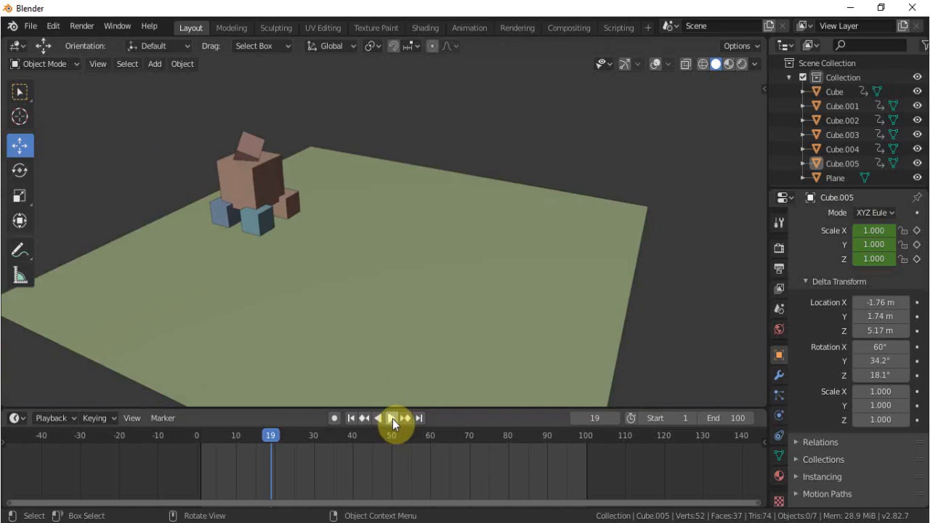
left_click(392, 417)
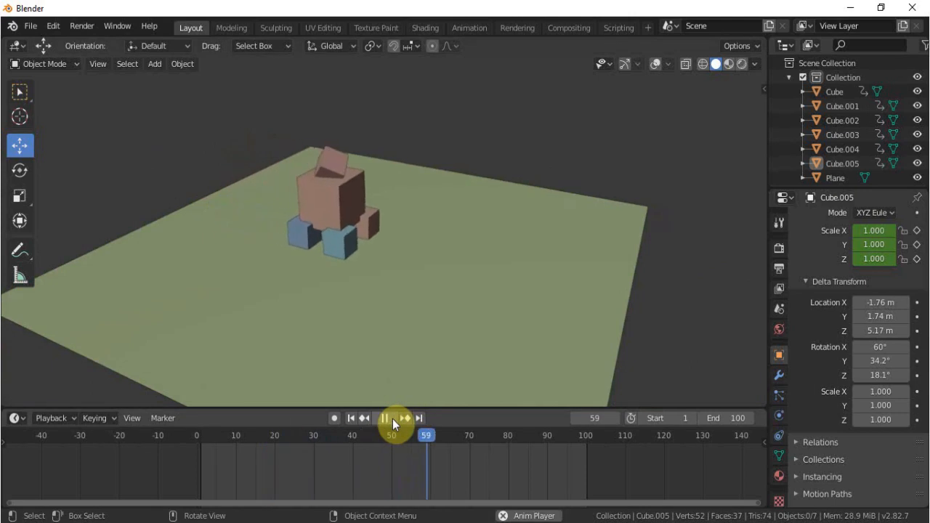